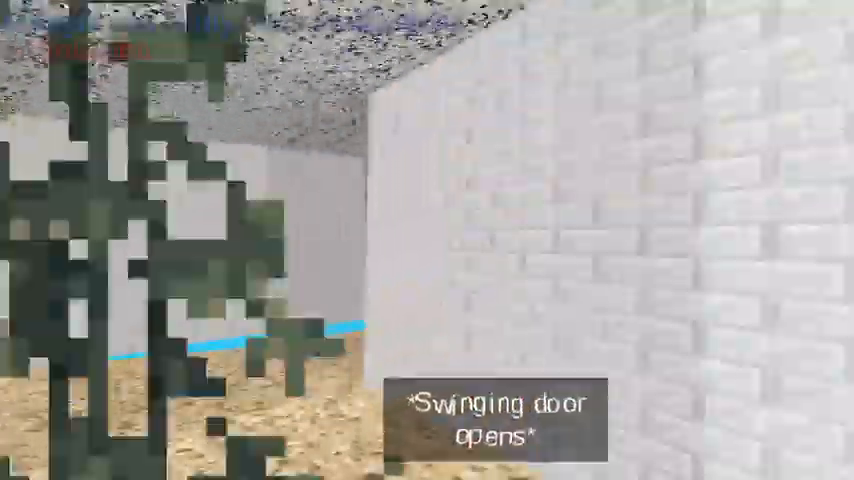
{"action": "mouse_move", "coordinate": [428, 240]}
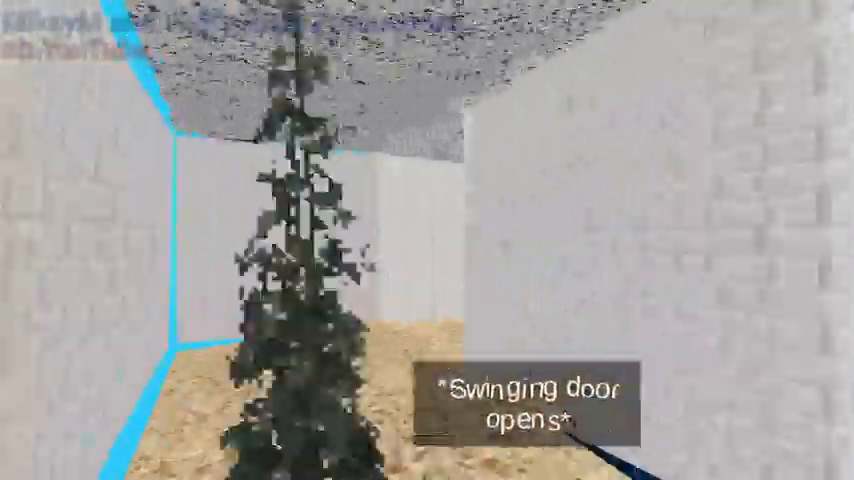